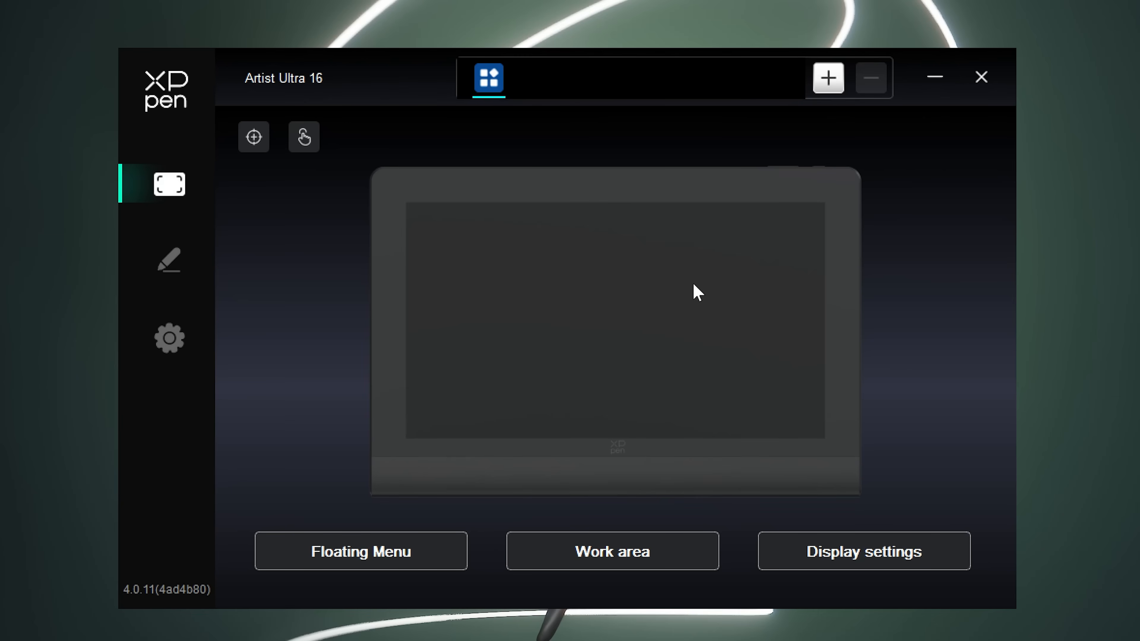
mouse_move(286, 187)
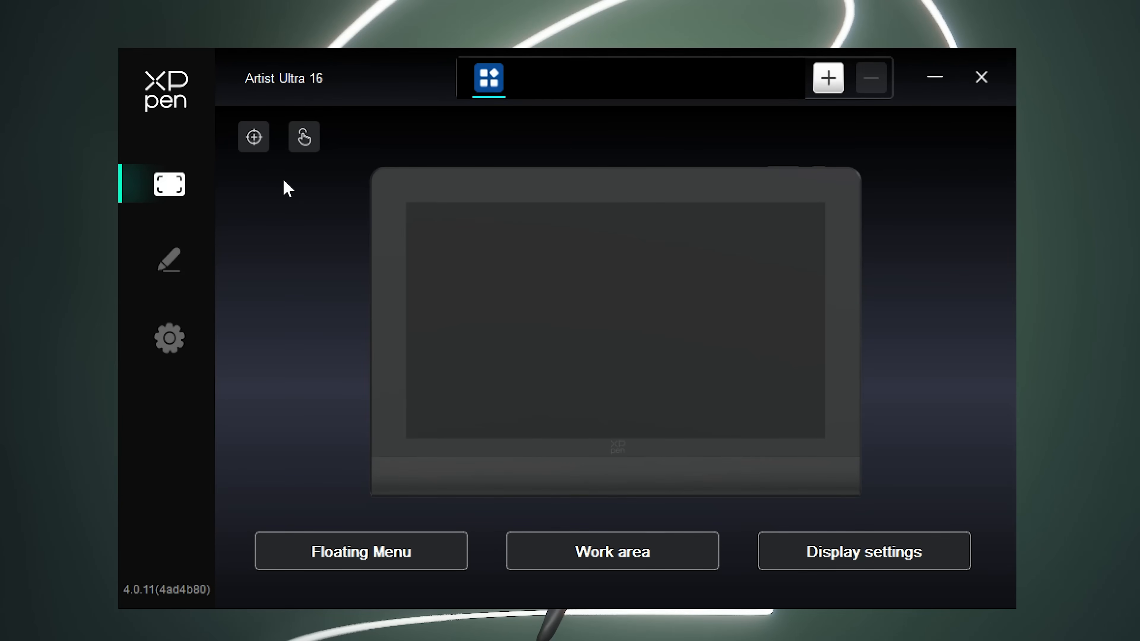
mouse_move(304, 137)
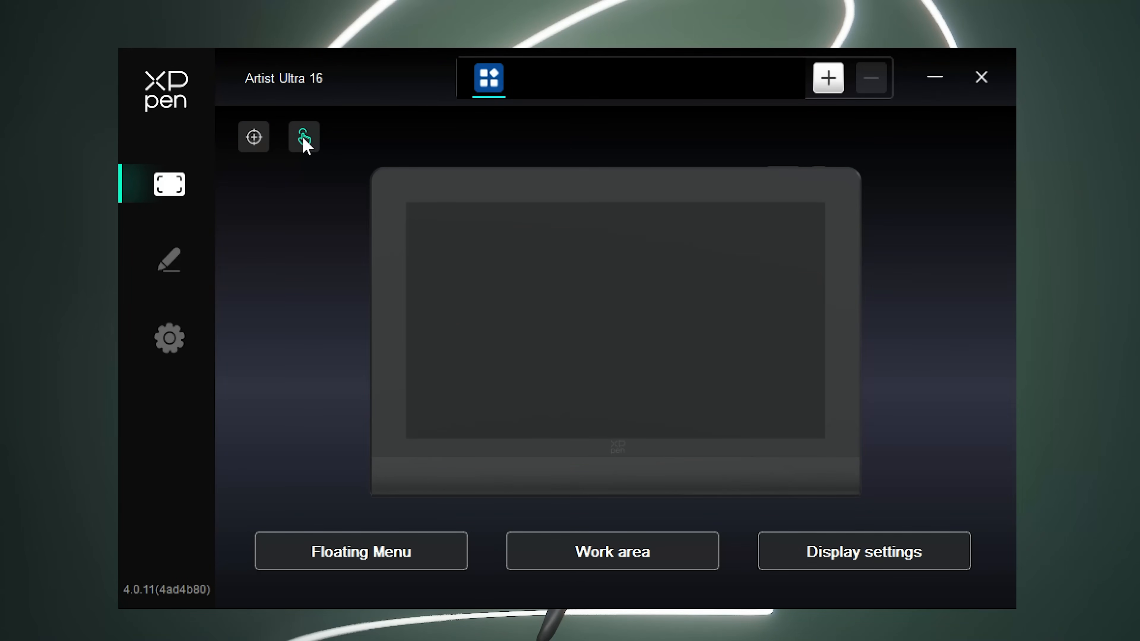
- Show the Artist Ultra 16 pen settings with the X3 Pro profile and linear pressure curve
left_click(169, 260)
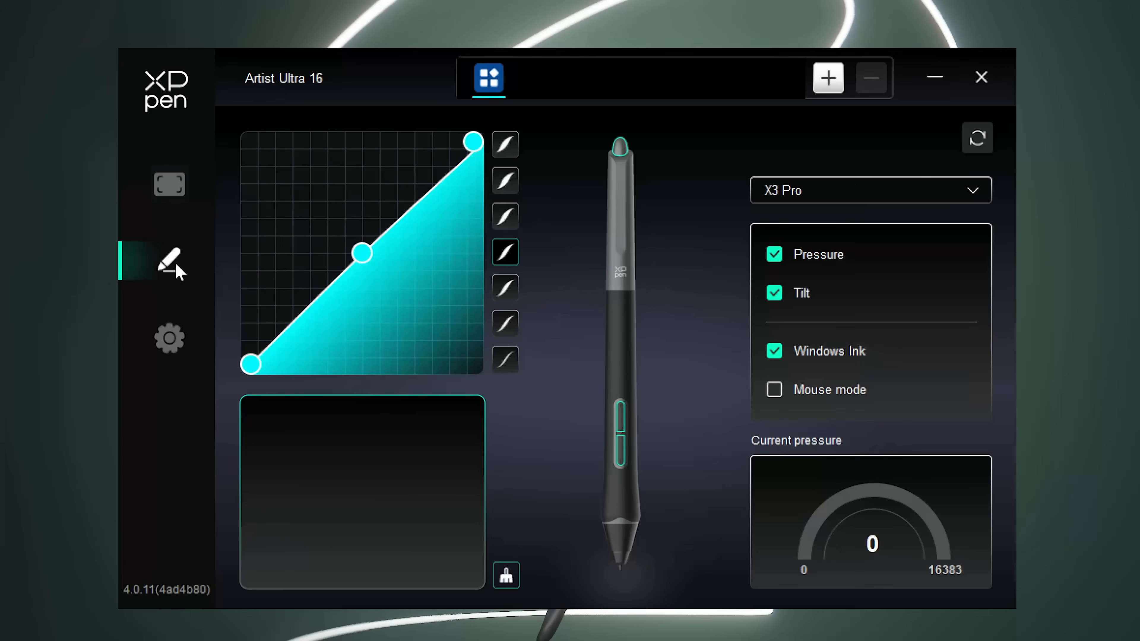
mouse_move(684, 235)
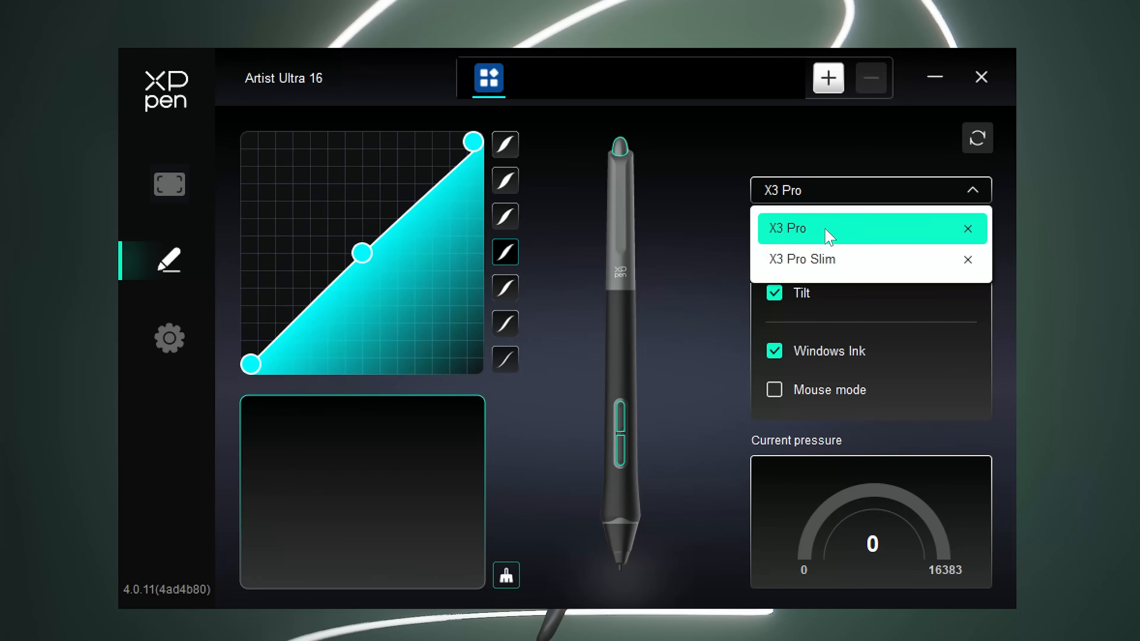
left_click(802, 259)
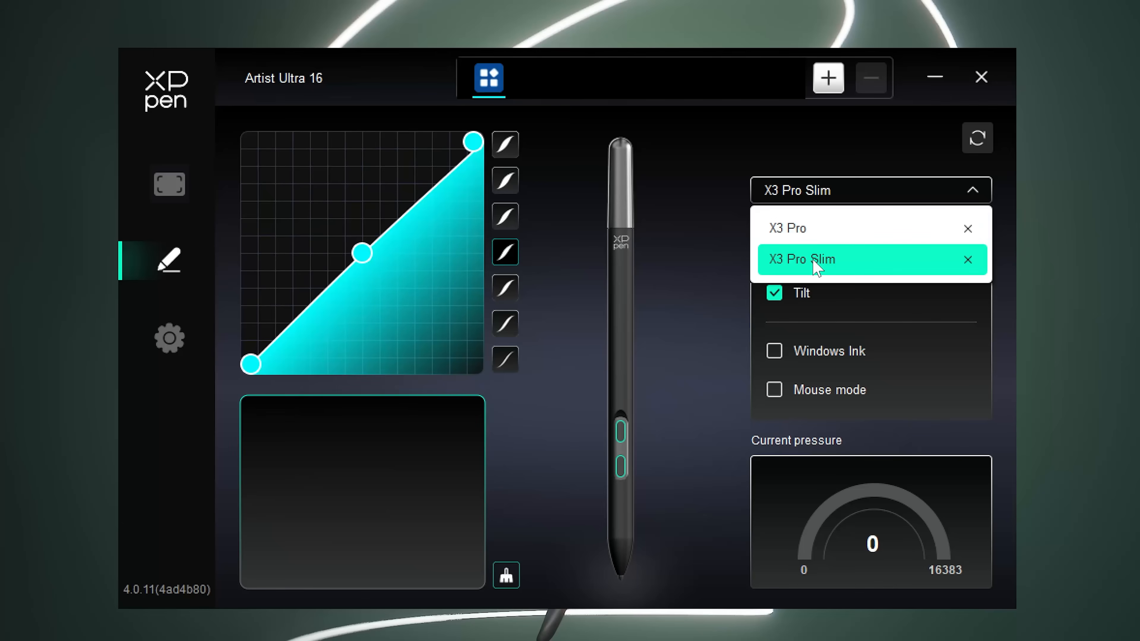
left_click(786, 228)
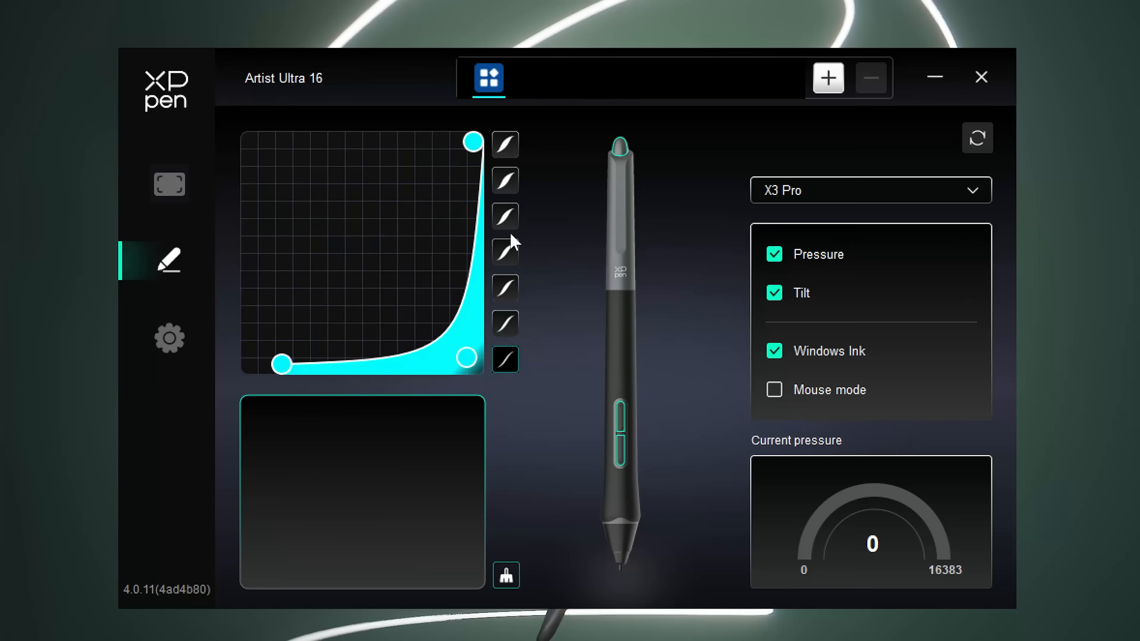
left_click(505, 252)
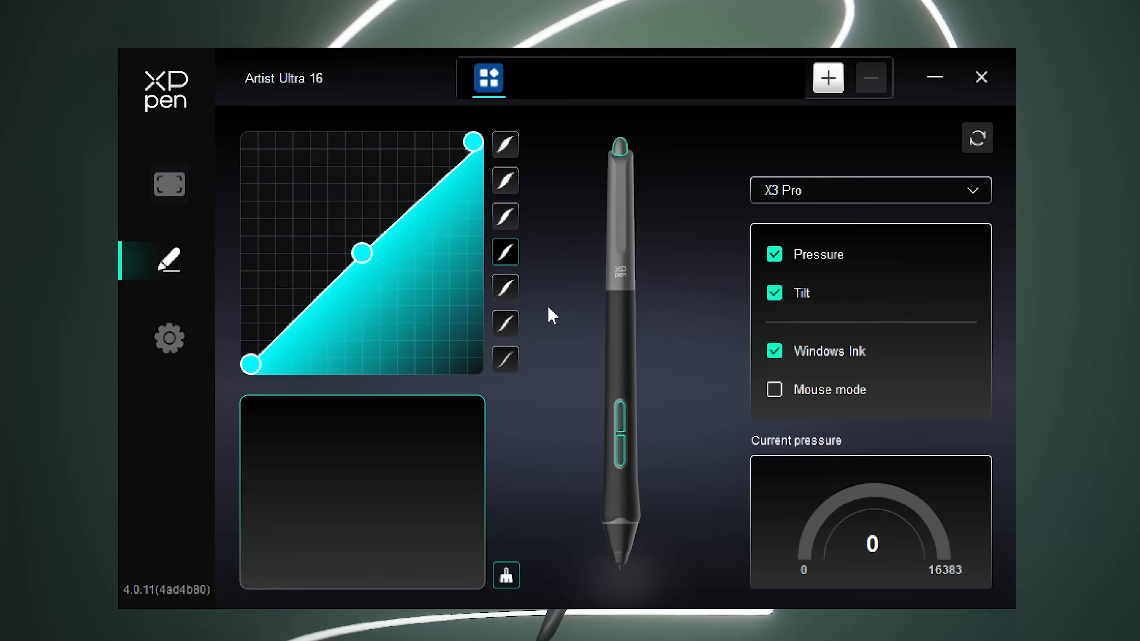
mouse_move(912, 526)
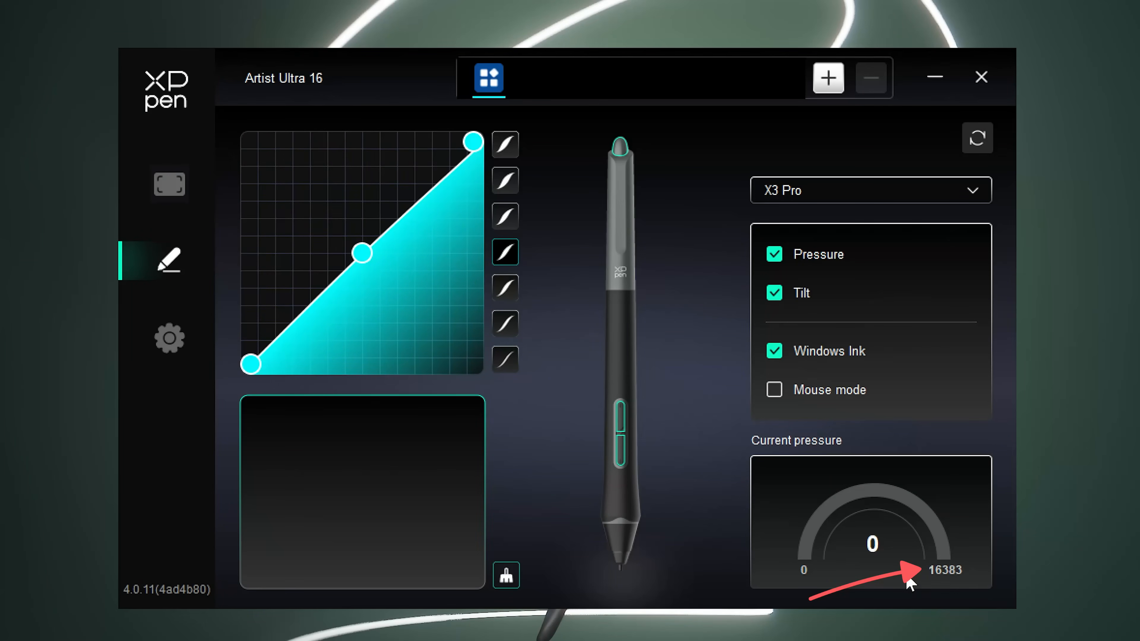
mouse_move(940, 547)
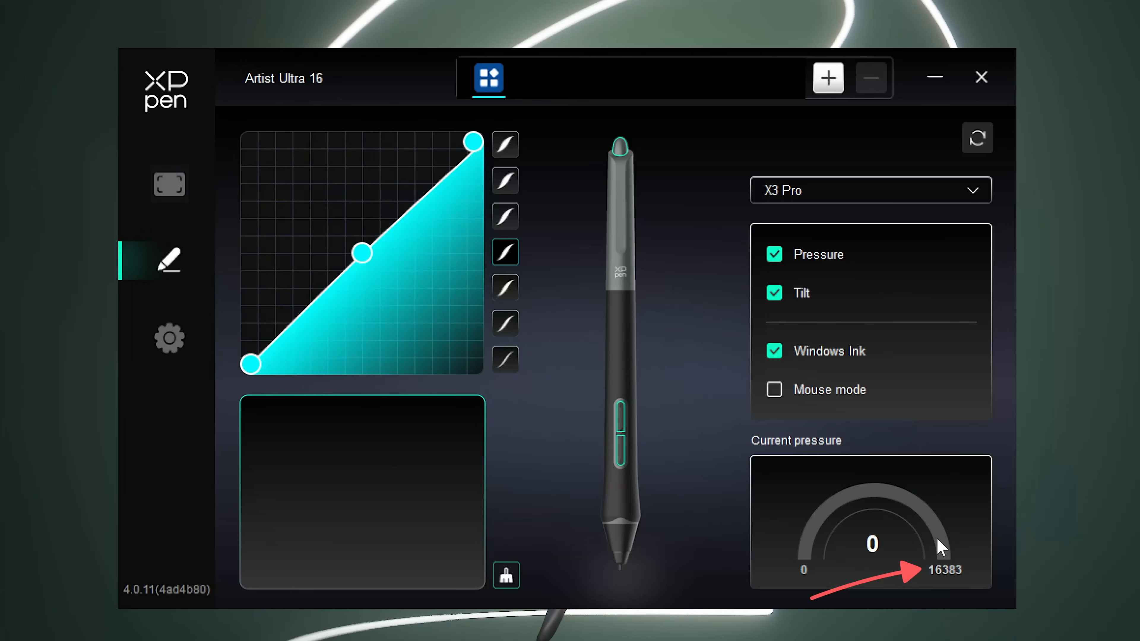
mouse_move(617, 152)
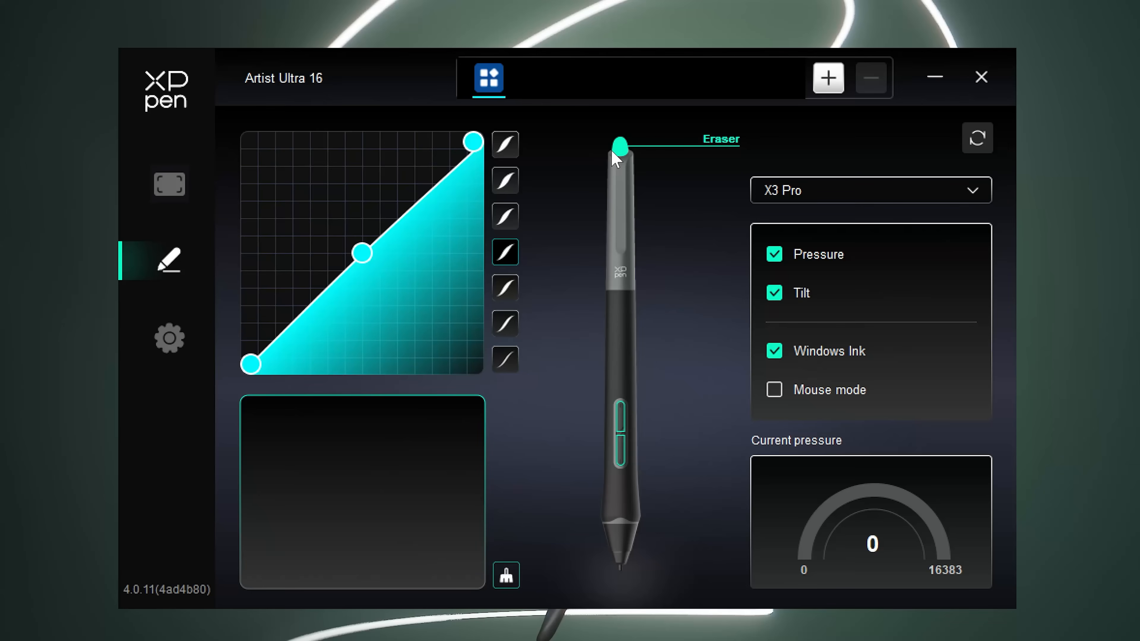
mouse_move(624, 154)
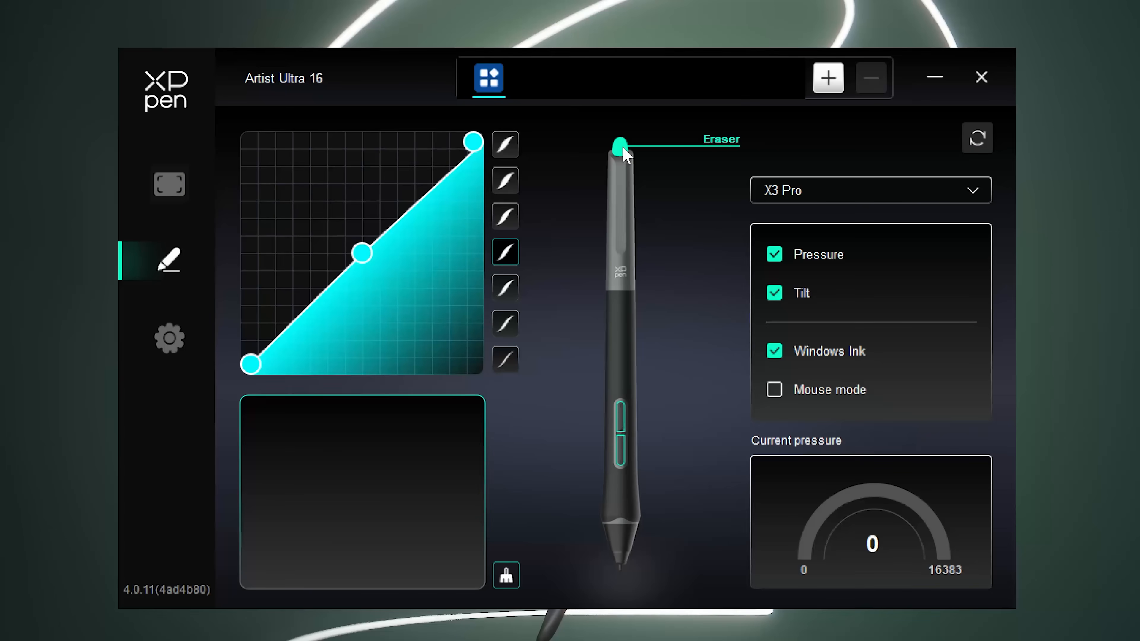